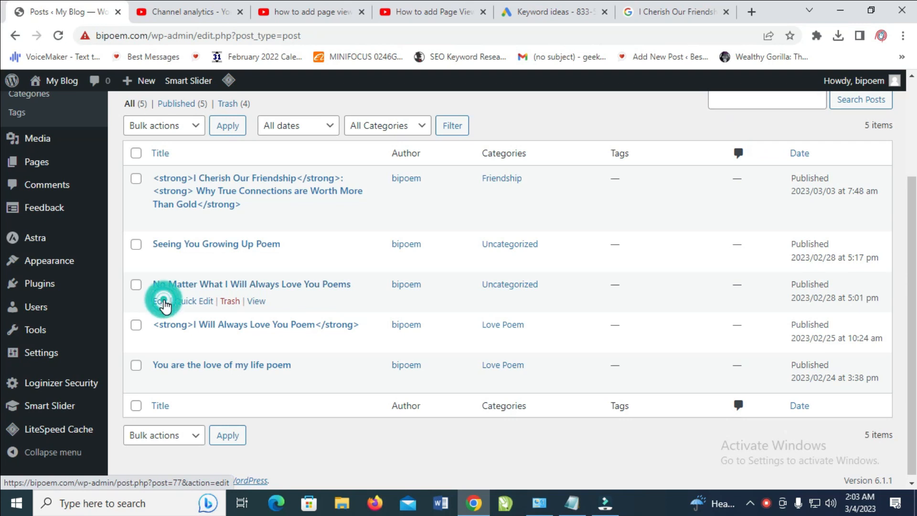
Step: Open 'No Matter What I Will Always Love You Poems' for editing from All Posts
left_click(159, 304)
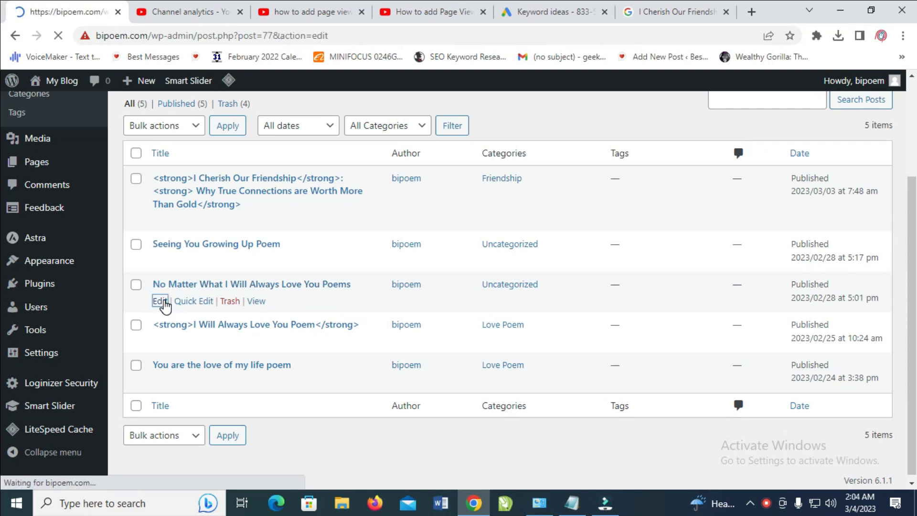
Step: Click into a paragraph once the block editor loads the poems post
left_click(158, 302)
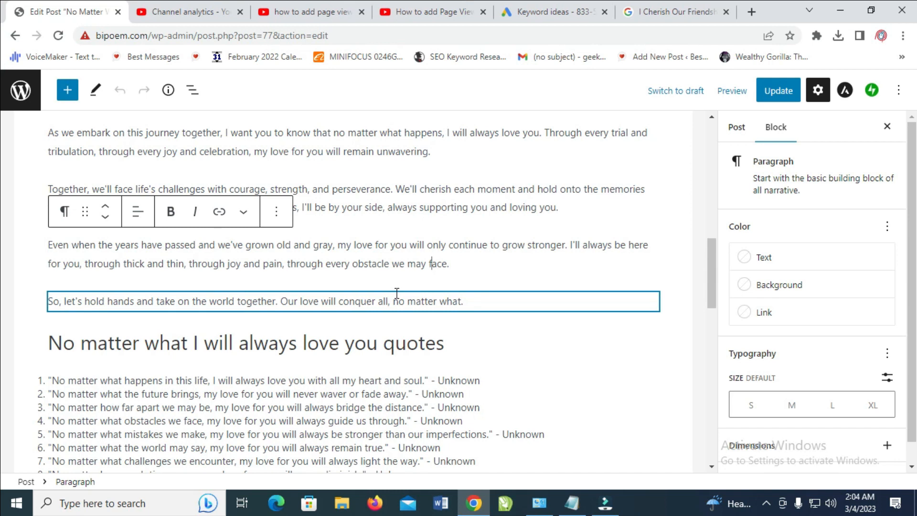